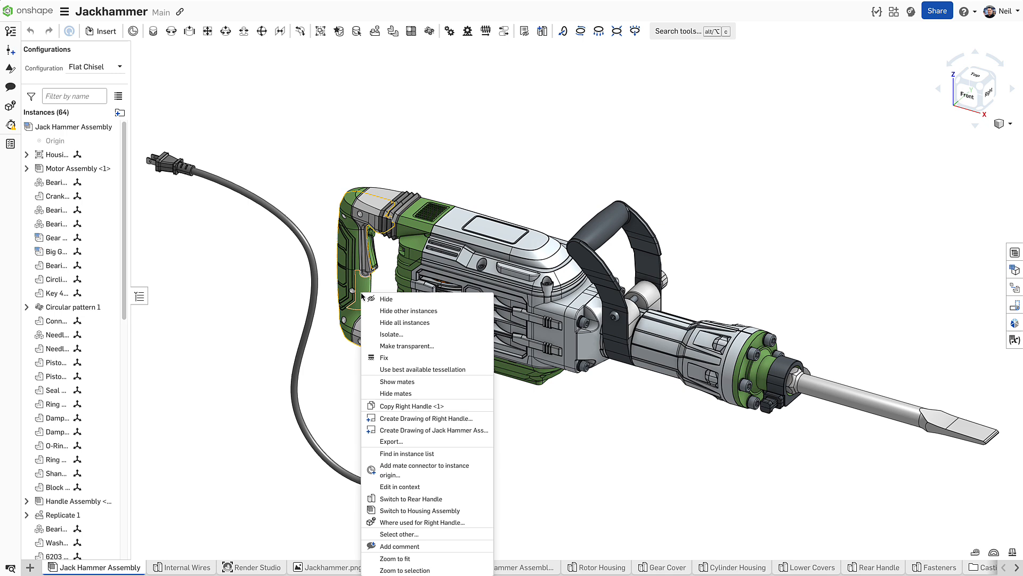
Switch from the assembly's Right Handle to the Rear Handle part studio.
{"action": "left_click", "coordinate": [411, 498]}
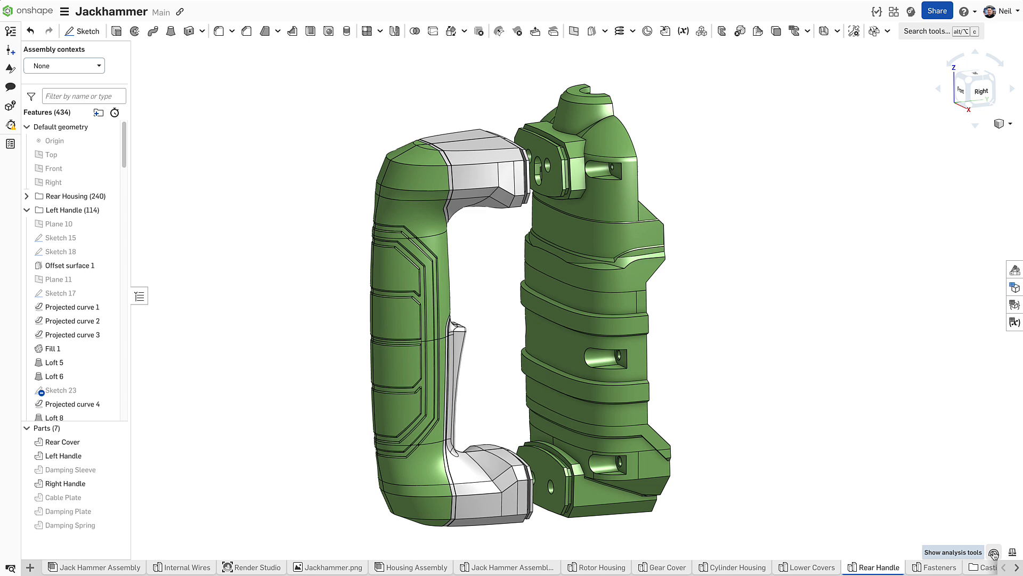
Show the analysis tools to start a thickness analysis of the Left Handle.
{"action": "left_click", "coordinate": [1012, 552]}
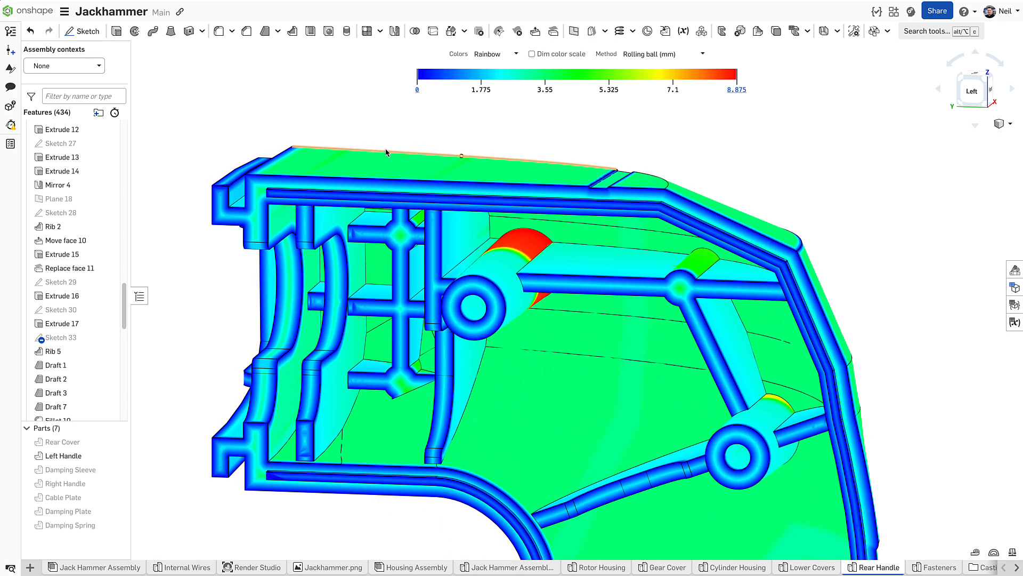
{"action": "mouse_move", "coordinate": [515, 235]}
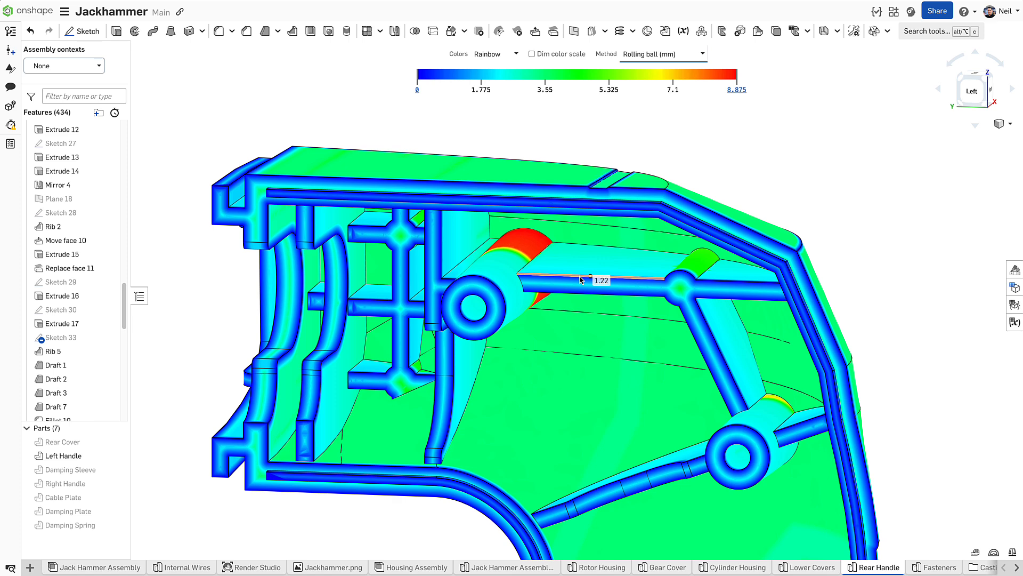
Change the thickness analysis method to Ray (mm), giving a 0–174.284 scale.
{"action": "left_click", "coordinate": [662, 53]}
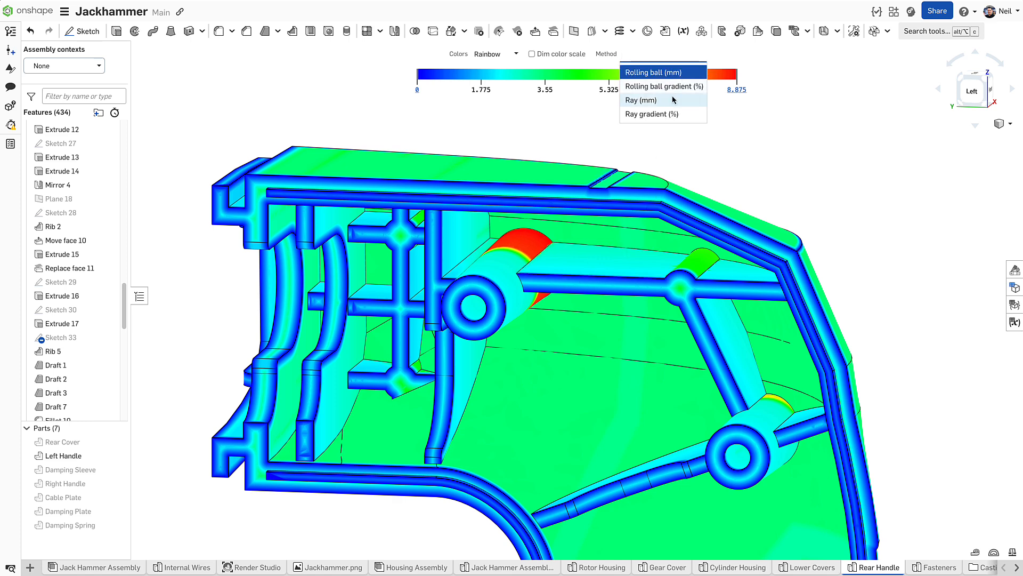
{"action": "left_click", "coordinate": [642, 99]}
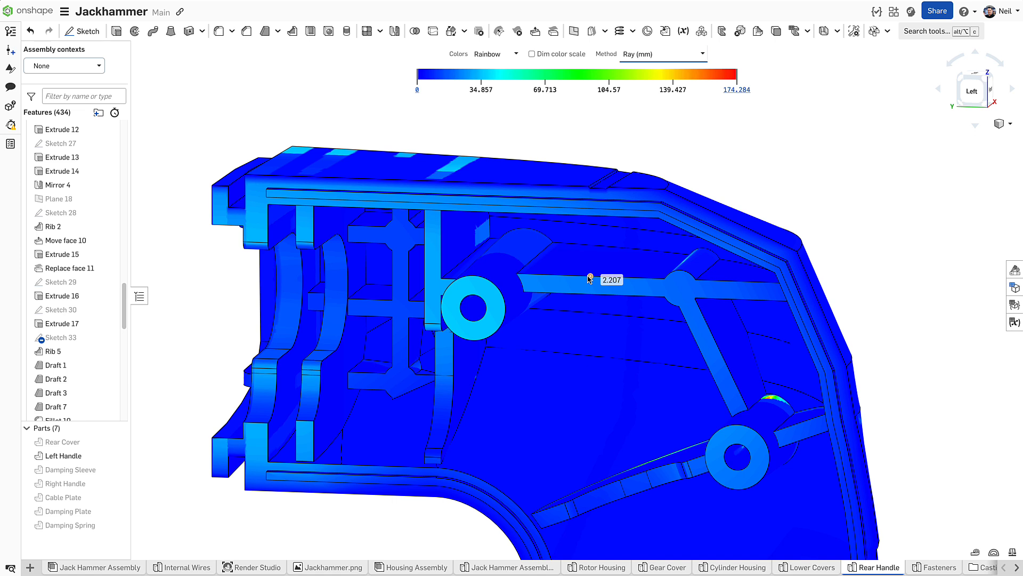
{"action": "left_click", "coordinate": [663, 53]}
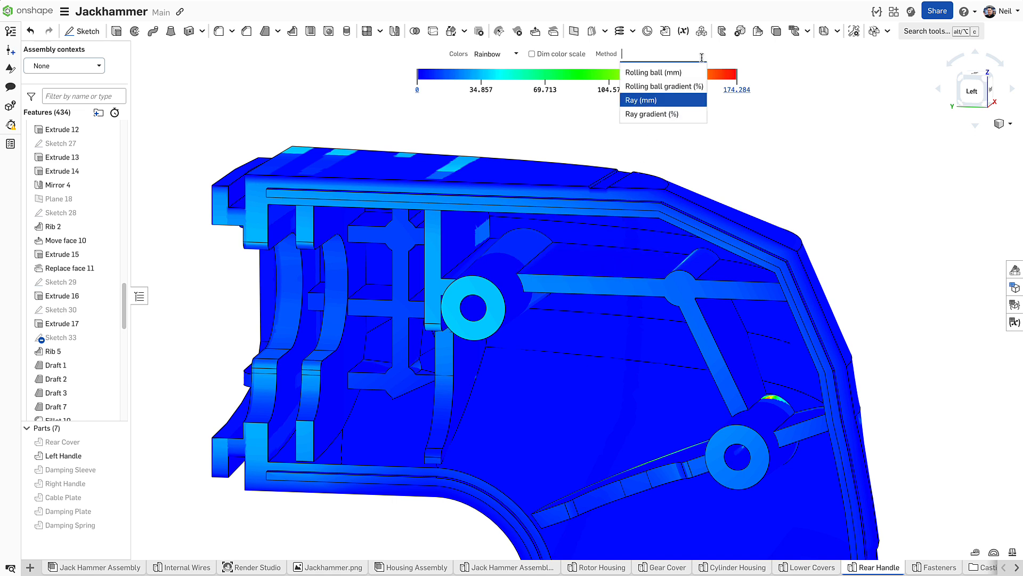
{"action": "mouse_move", "coordinate": [664, 87]}
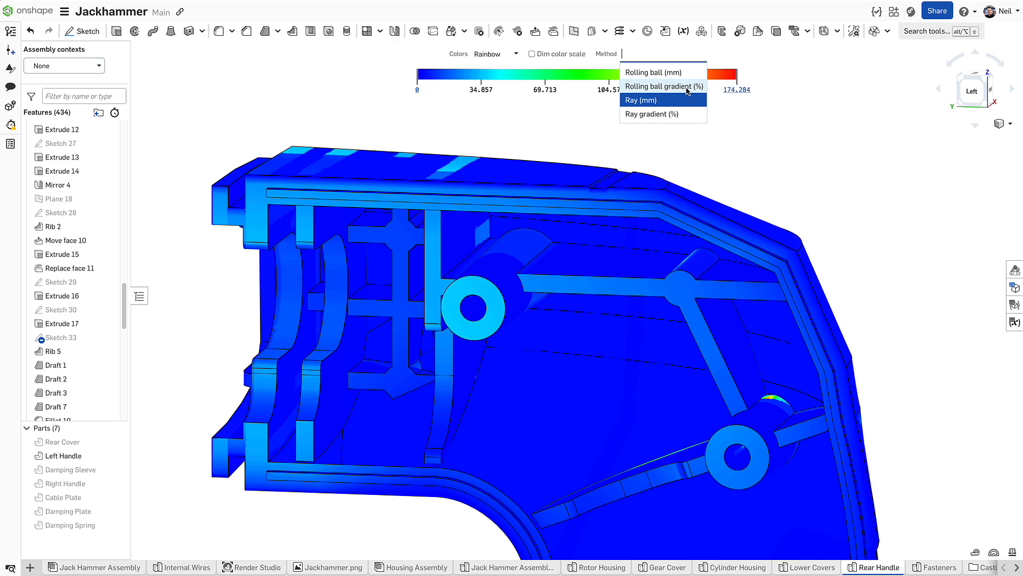
Try Rolling ball gradient (%), then settle back on Rolling ball (mm).
{"action": "left_click", "coordinate": [664, 87]}
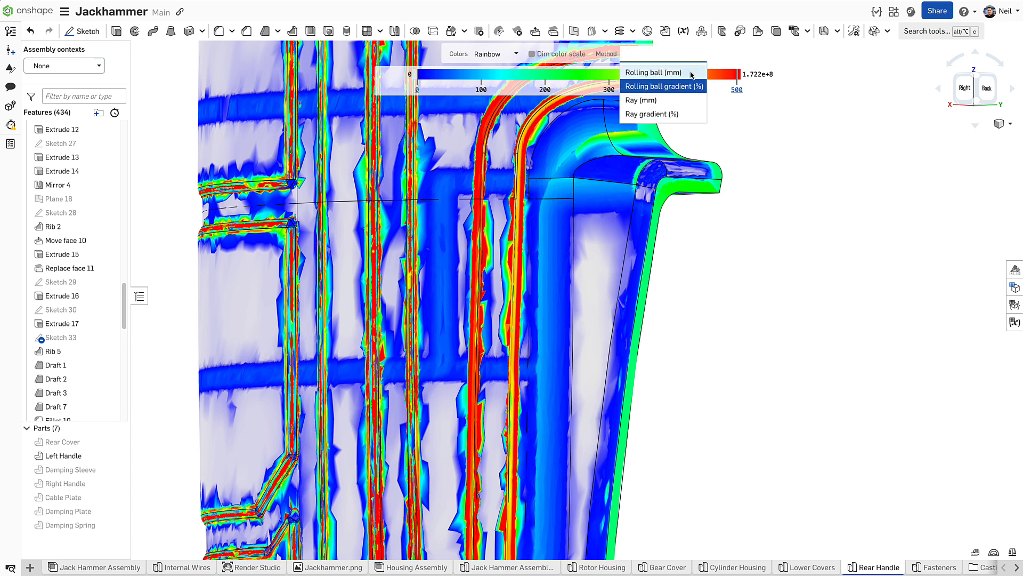
{"action": "left_click", "coordinate": [649, 73]}
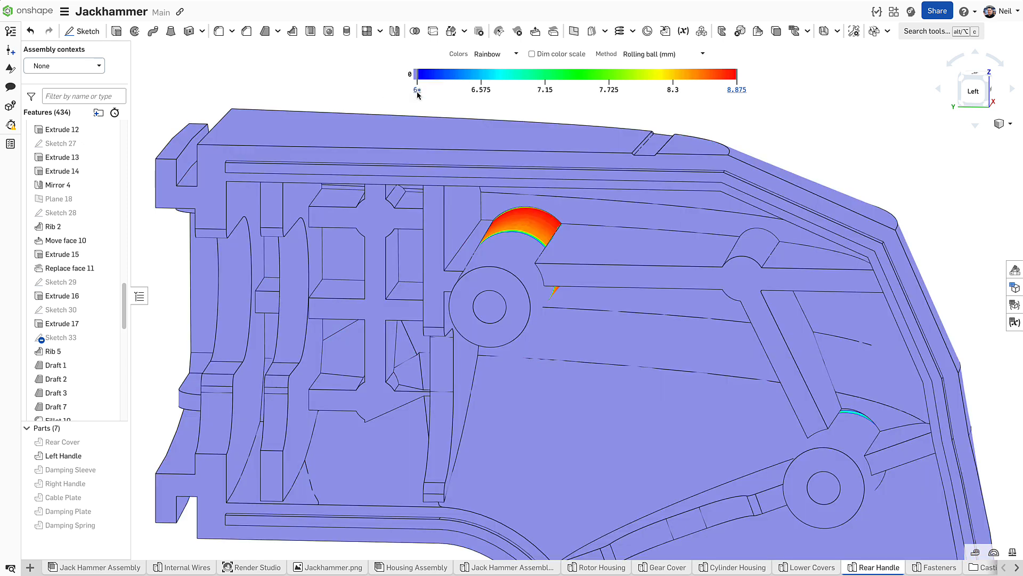
Set the thickness scale to 0–6 mm with Dim color scale enabled.
{"action": "left_click", "coordinate": [415, 90]}
{"action": "type", "text": "0"}
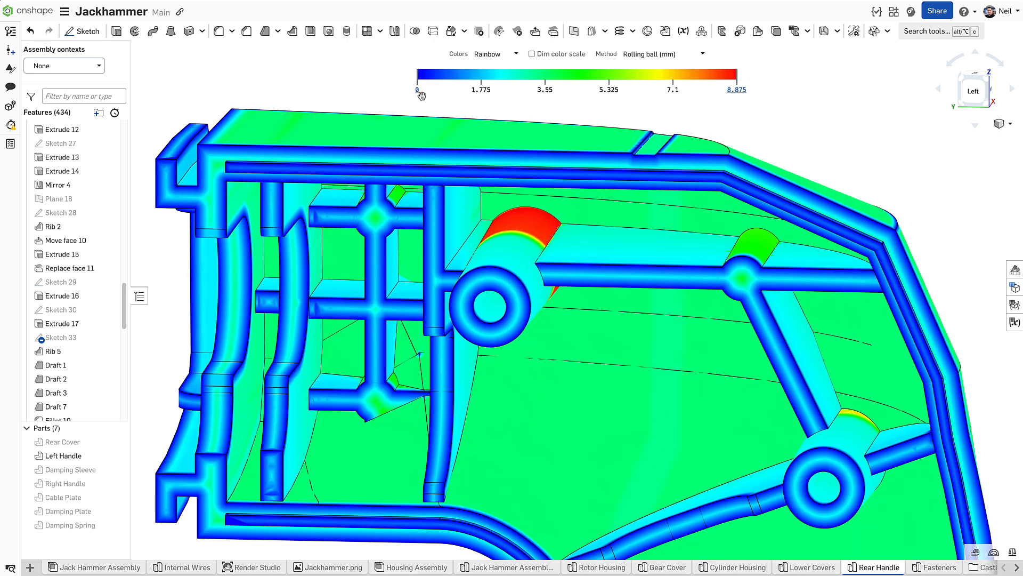
{"action": "left_click_drag", "start_coordinate": [417, 75], "coordinate": [428, 78]}
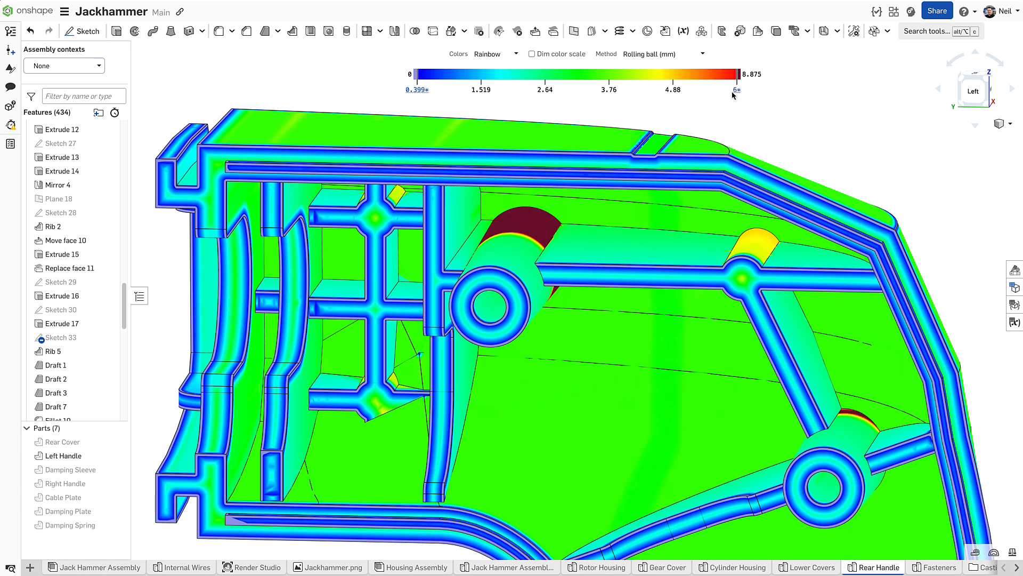
{"action": "left_click", "coordinate": [531, 53]}
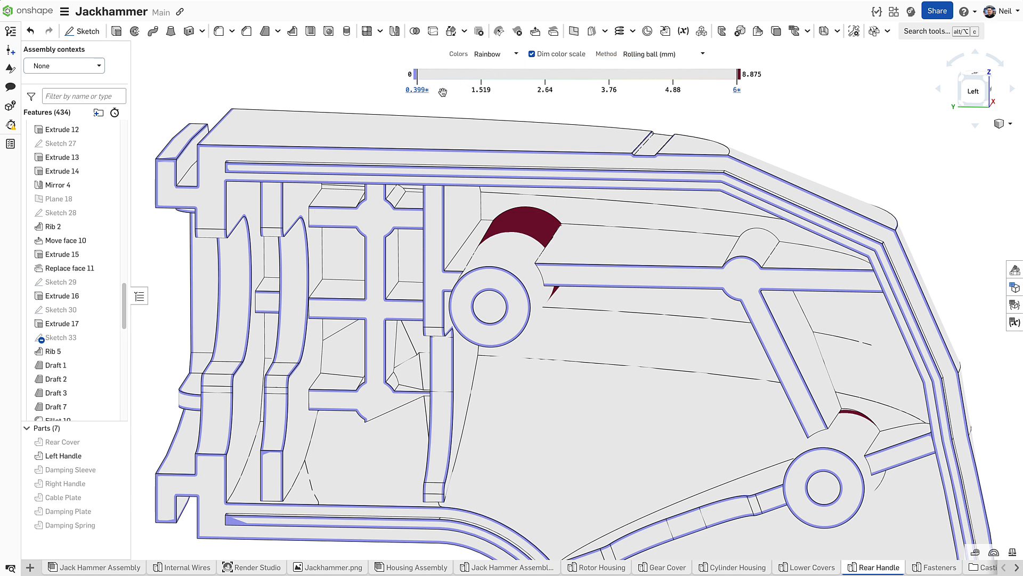
{"action": "left_click", "coordinate": [416, 90]}
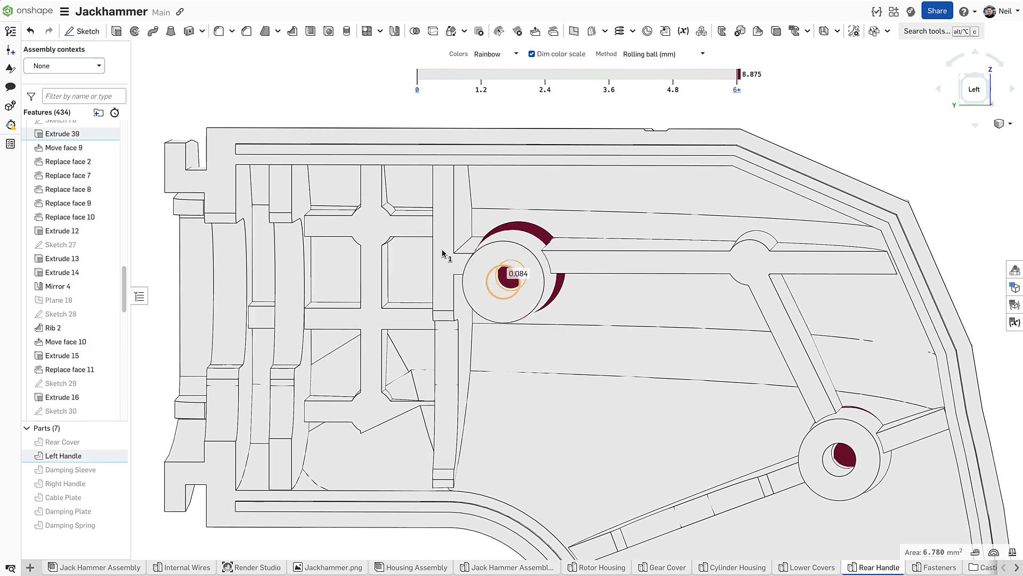
Edit Extrude 39 to end Up to next with a 4 mm offset.
{"action": "double_click", "coordinate": [62, 148]}
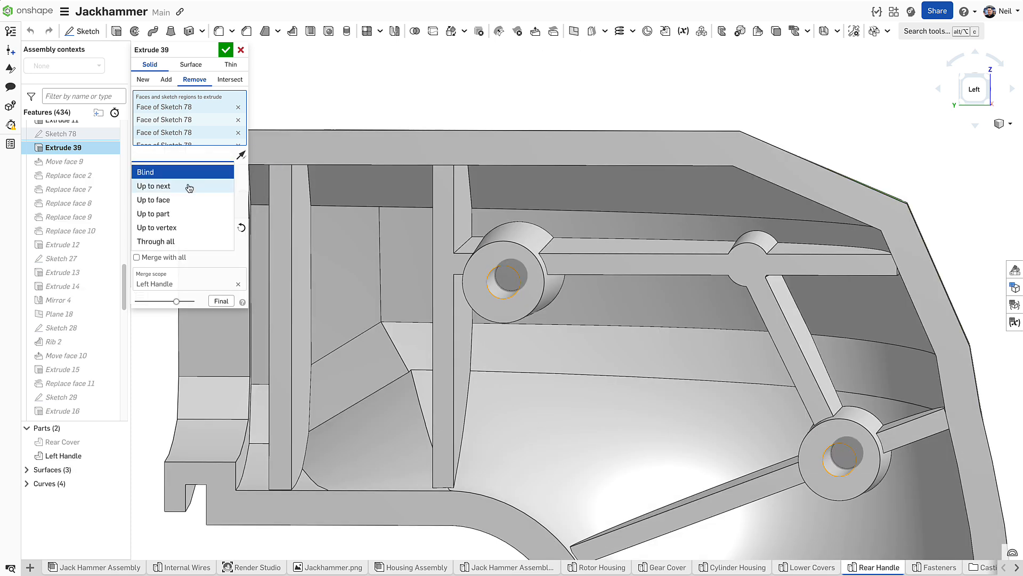
{"action": "left_click", "coordinate": [154, 186]}
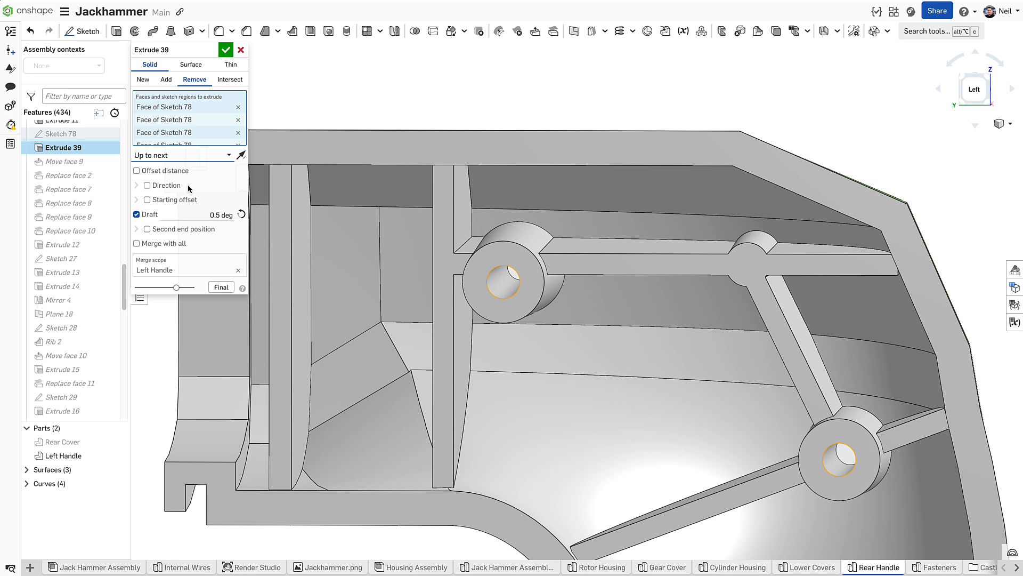
{"action": "mouse_move", "coordinate": [165, 170]}
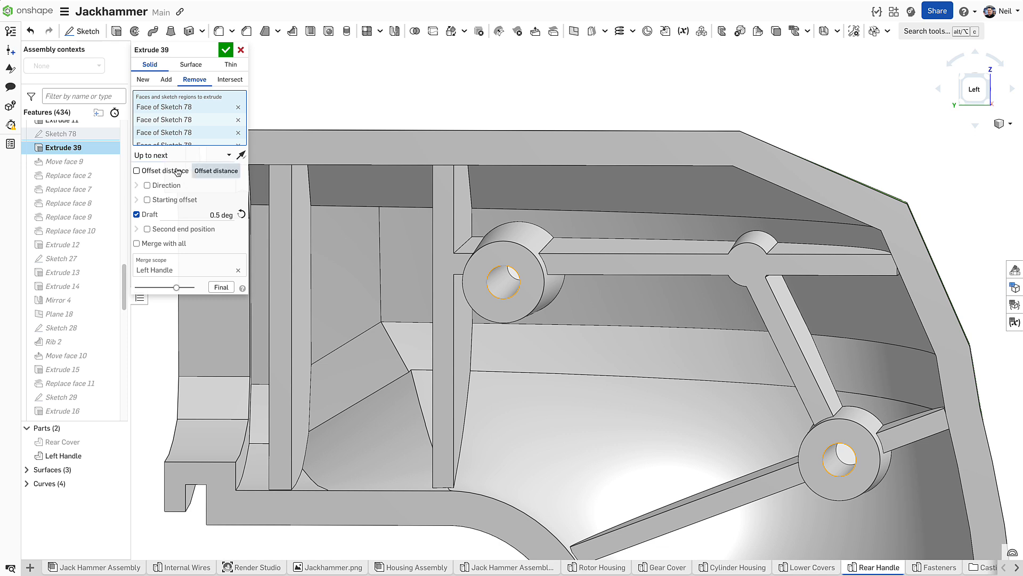
{"action": "left_click", "coordinate": [136, 171]}
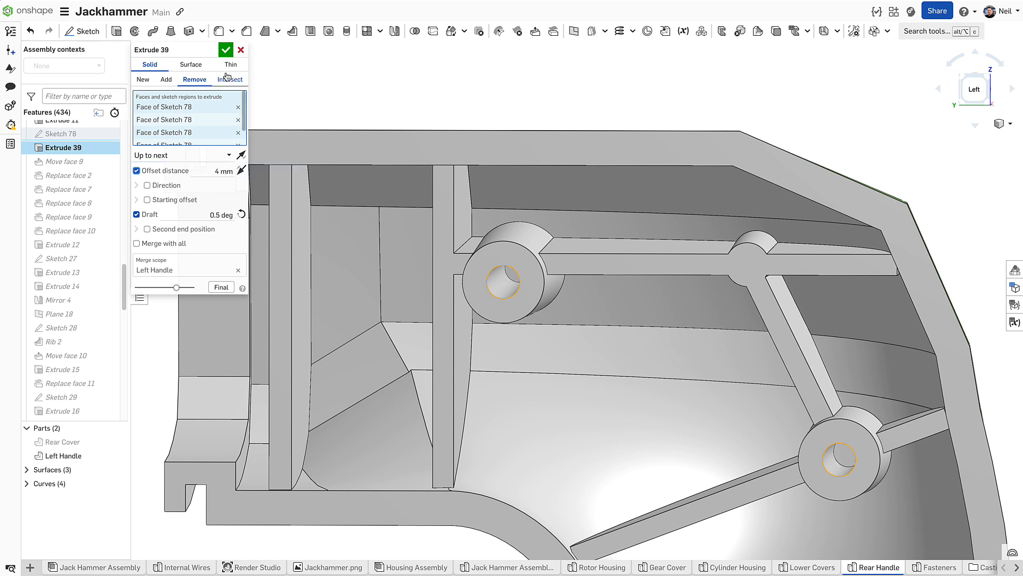
{"action": "left_click", "coordinate": [226, 50]}
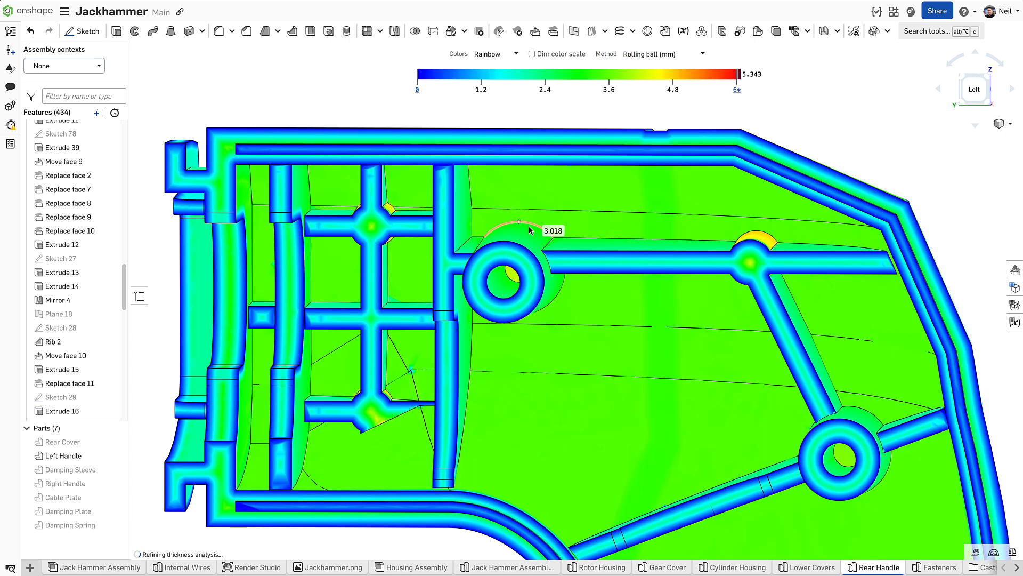
{"action": "mouse_move", "coordinate": [518, 240]}
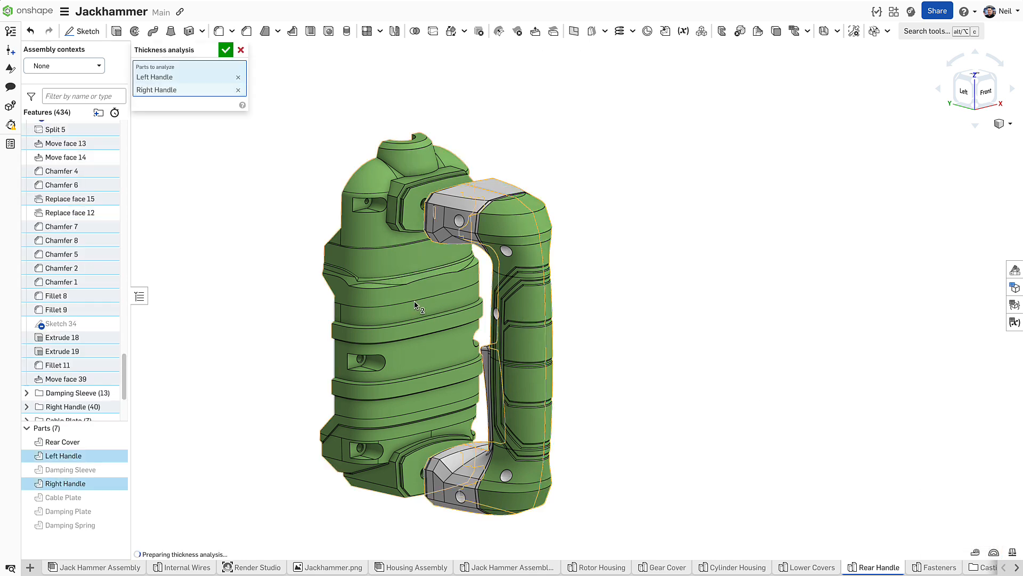
Add Rear Cover to the analysed parts, confirm, then return to the Rear Handle studio.
{"action": "left_click", "coordinate": [59, 442]}
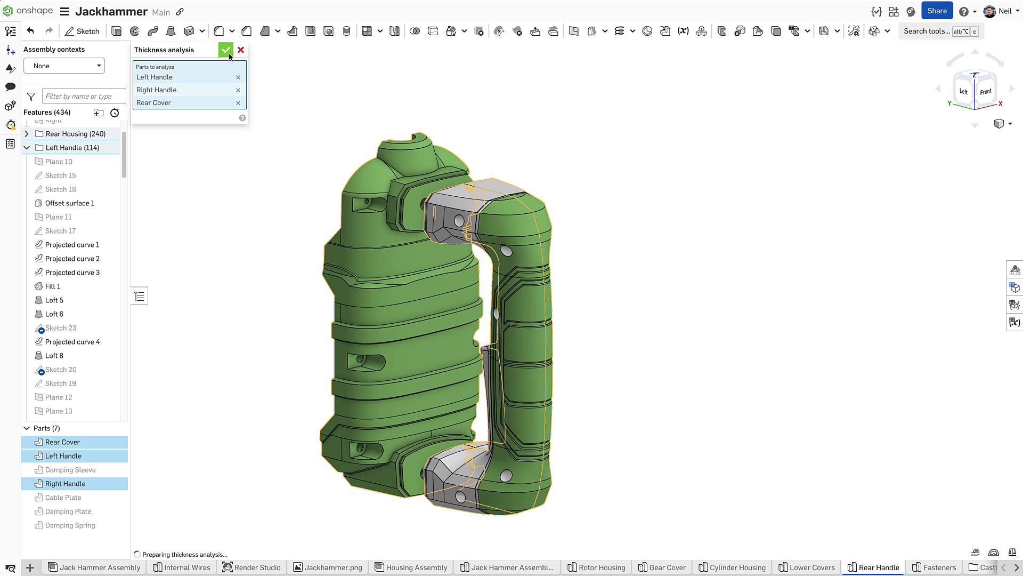
{"action": "left_click", "coordinate": [225, 50]}
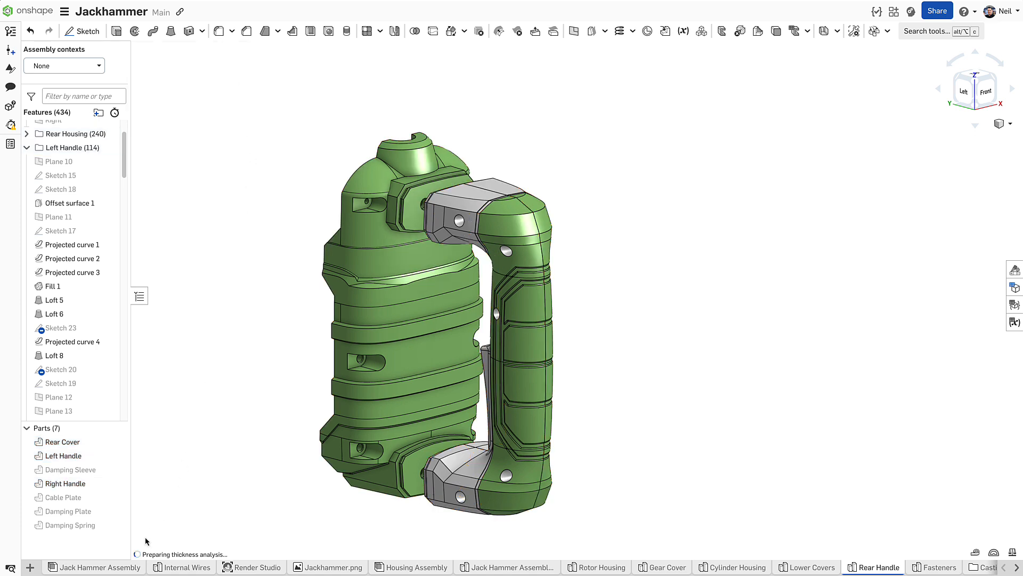
{"action": "left_click", "coordinate": [99, 566]}
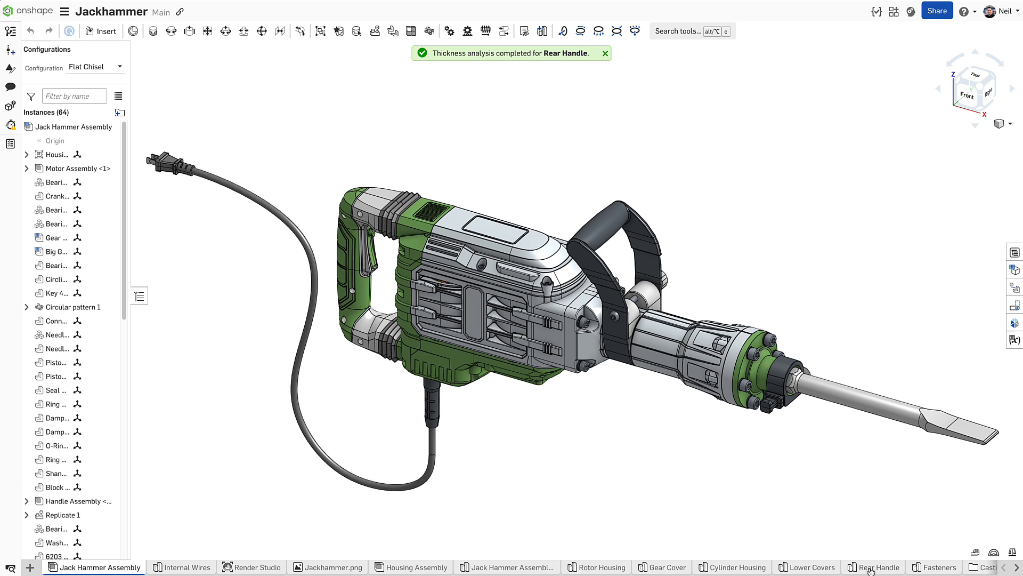
{"action": "left_click", "coordinate": [880, 566]}
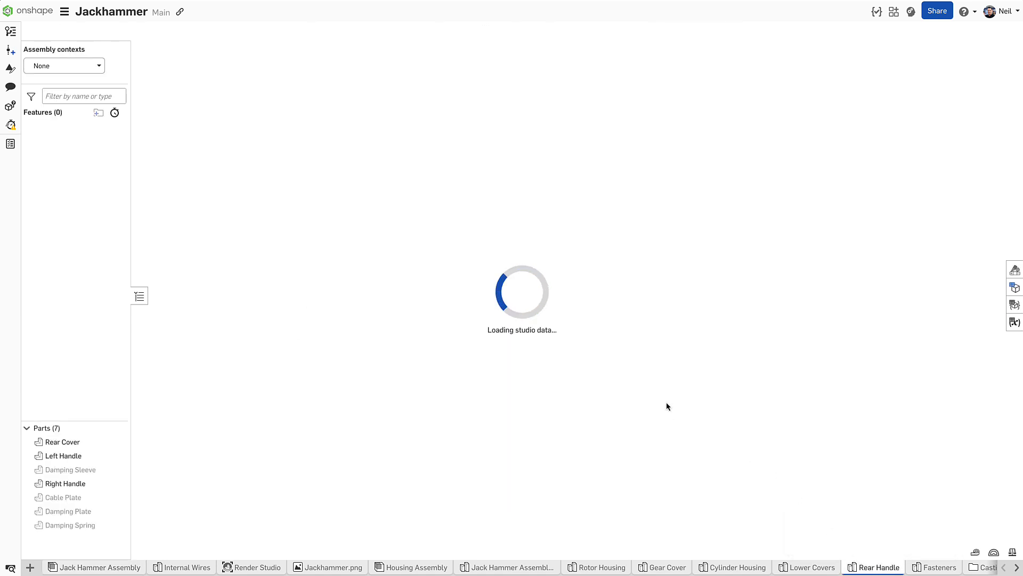